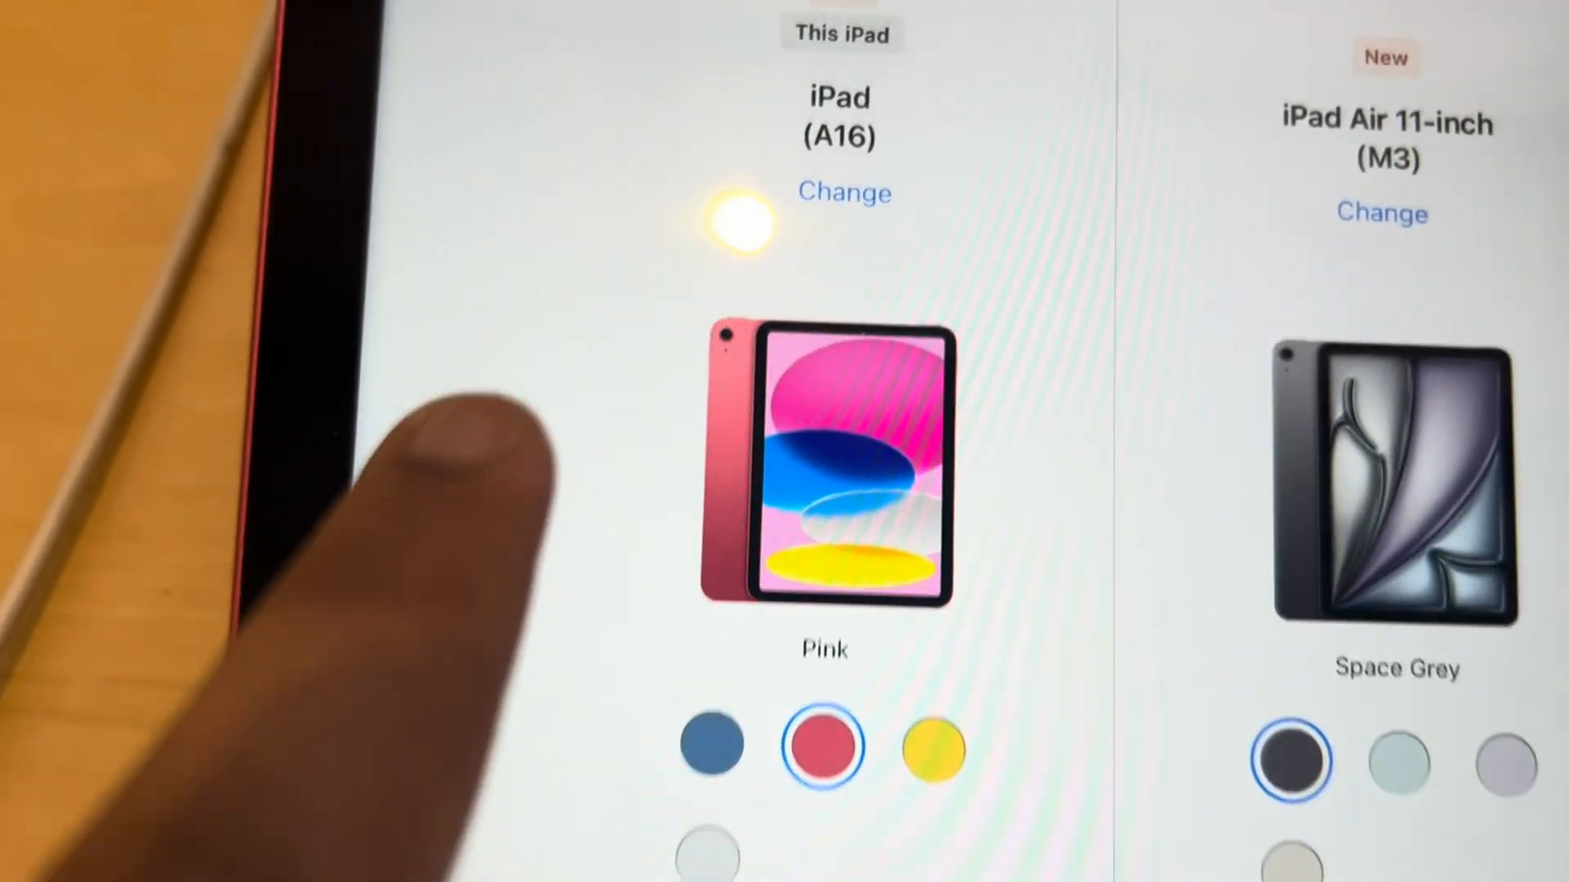
scroll("down", 3)
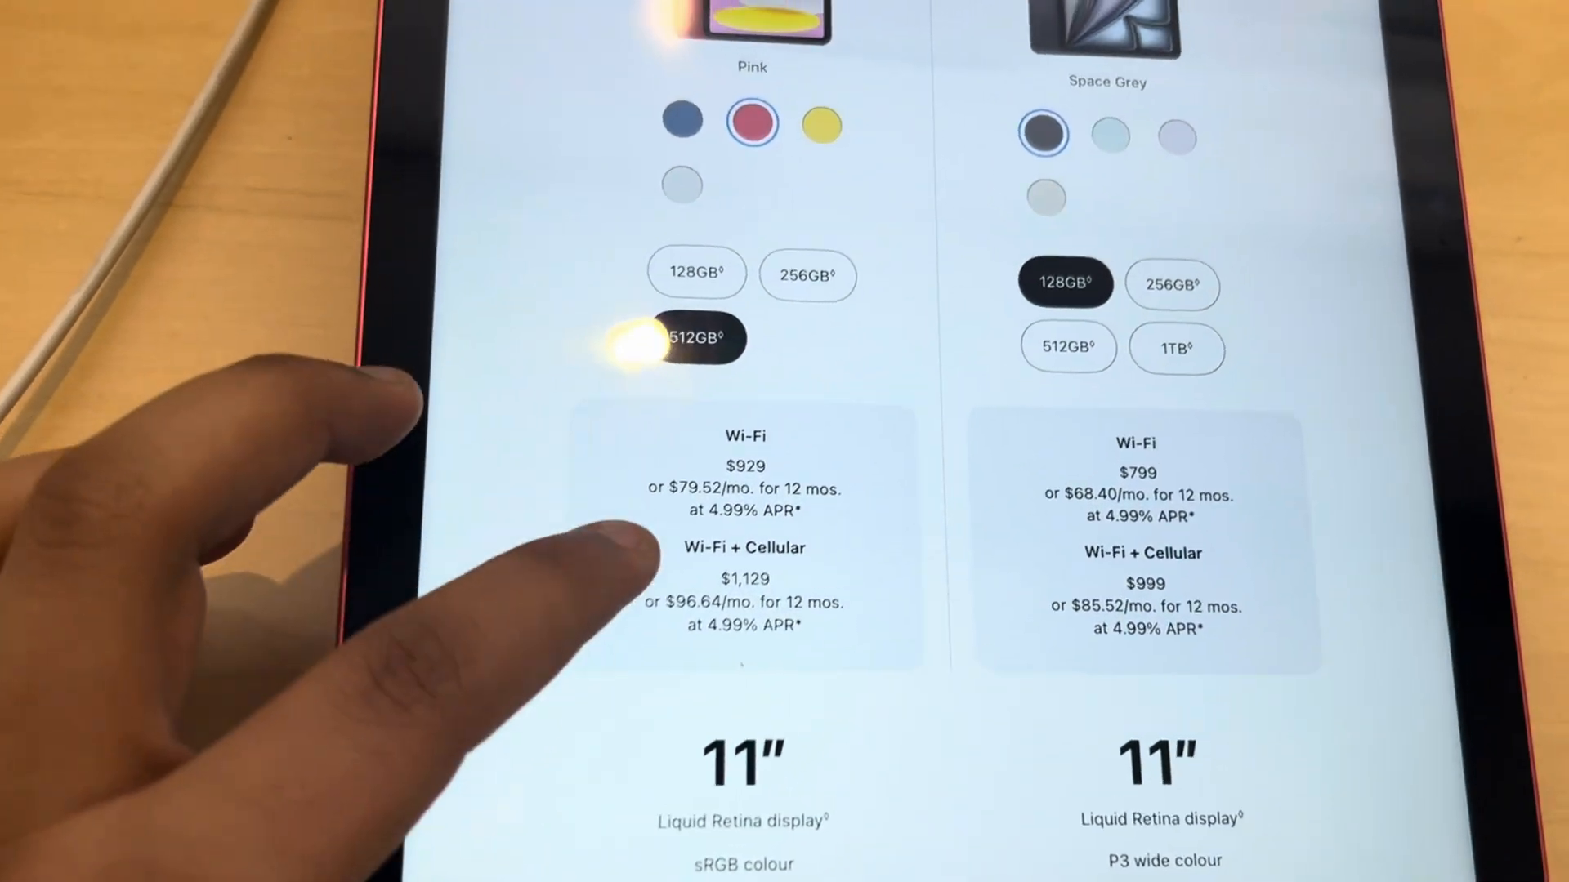
scroll("down", 3)
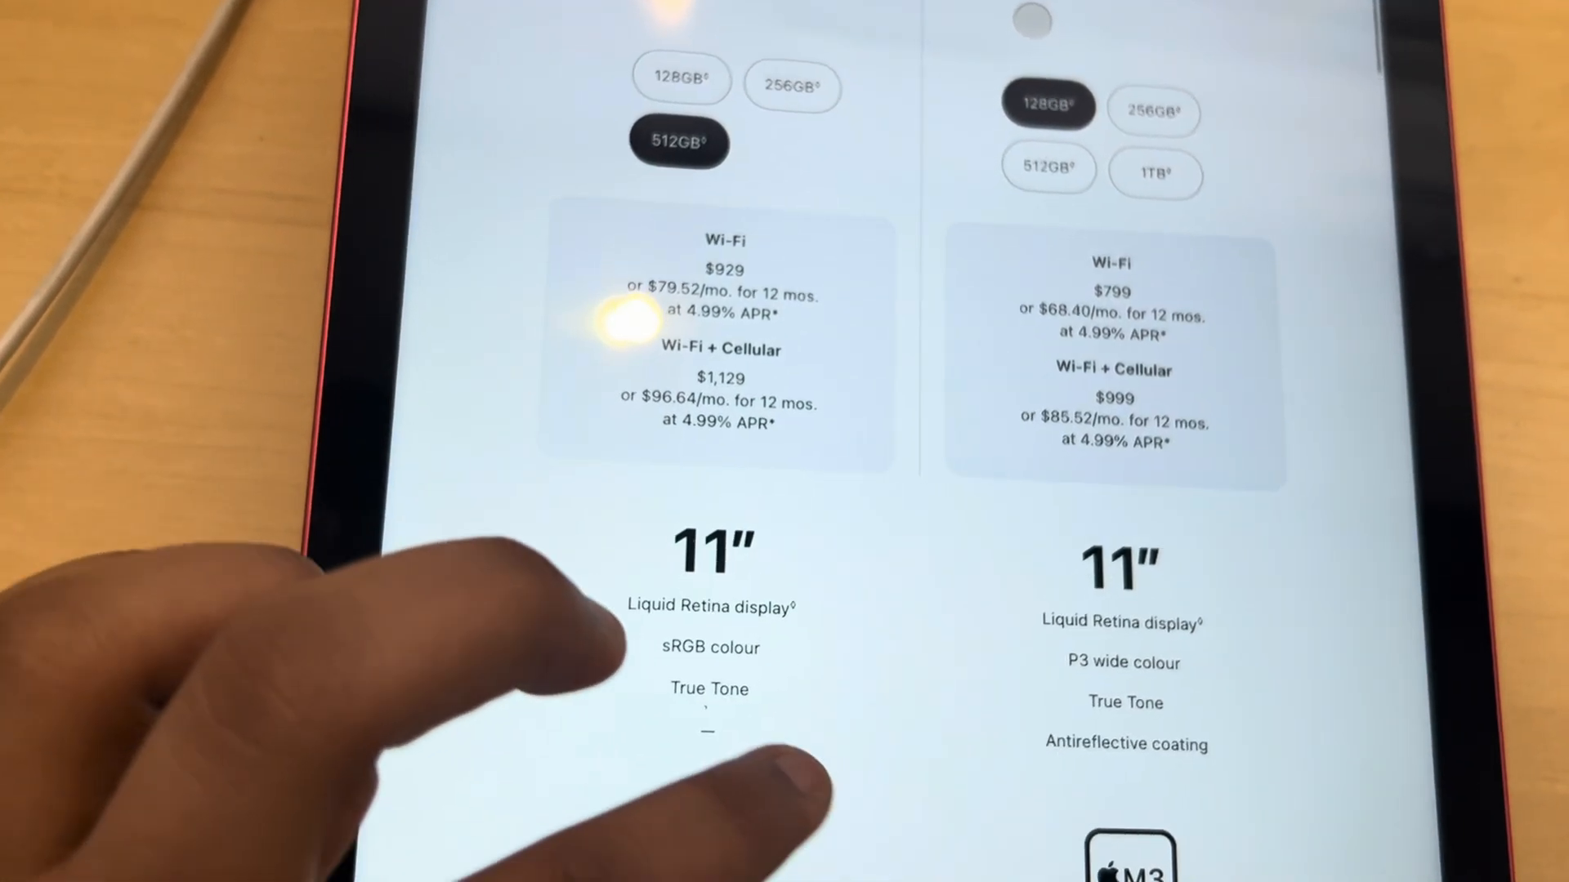